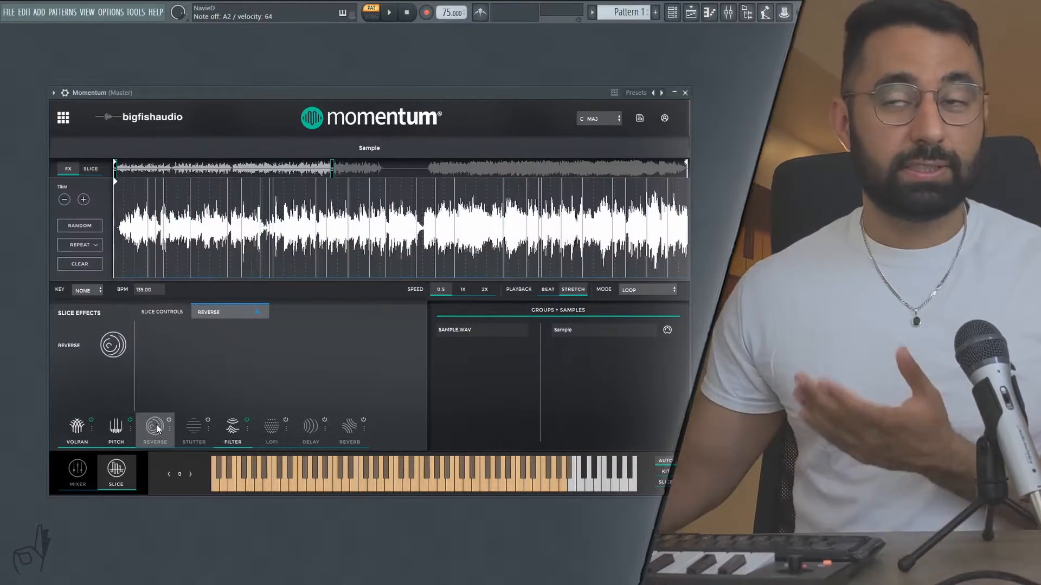
# Reverse chosen Momentum slices and pick further slices for the Pitch effect
pyautogui.click(116, 428)
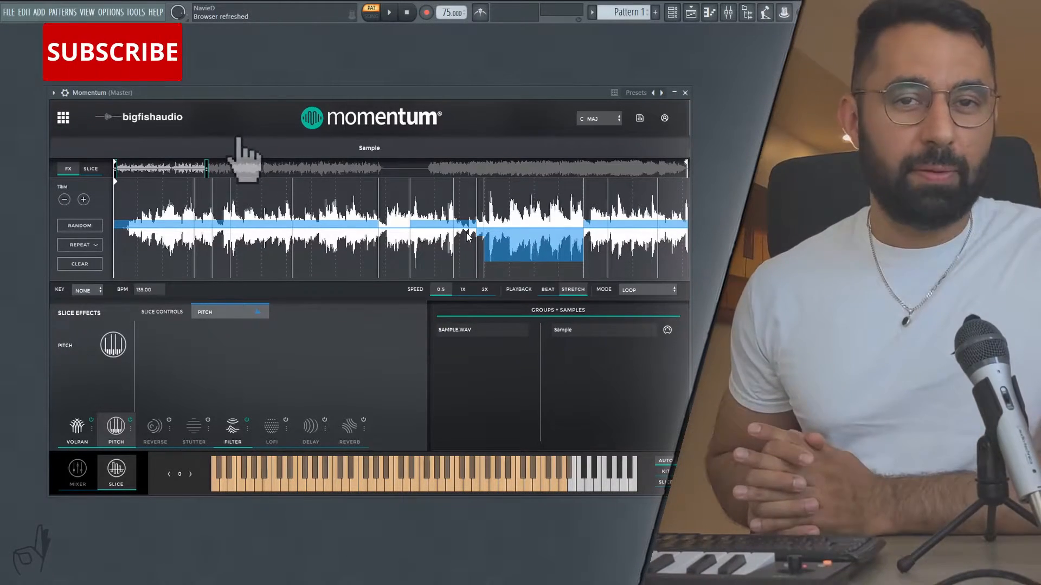
pyautogui.click(112, 52)
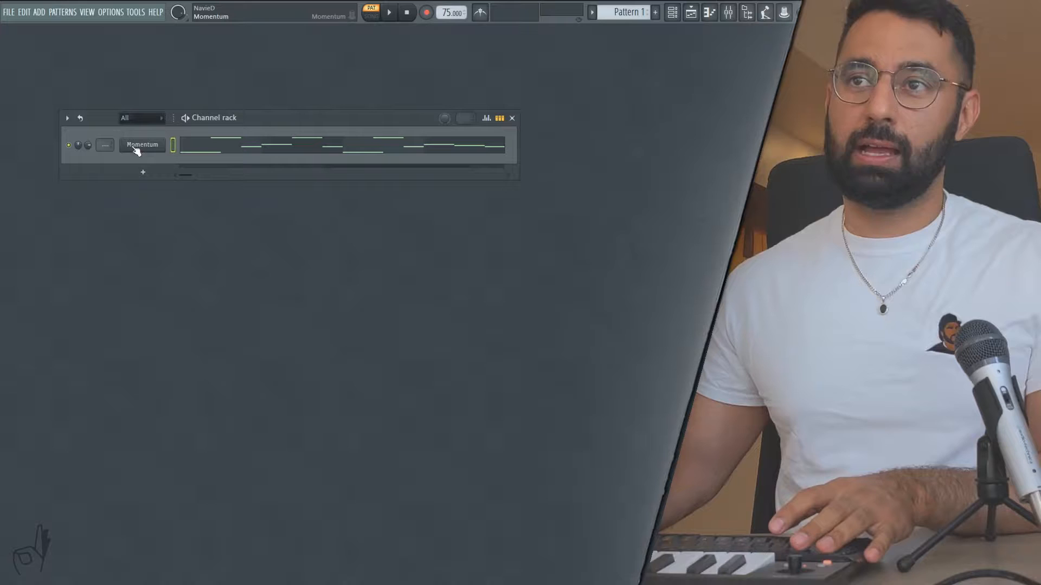
# Route Momentum to Insert 1 and boost a Pro-Q 3 bell near 2 kHz by about 7 dB
pyautogui.click(728, 12)
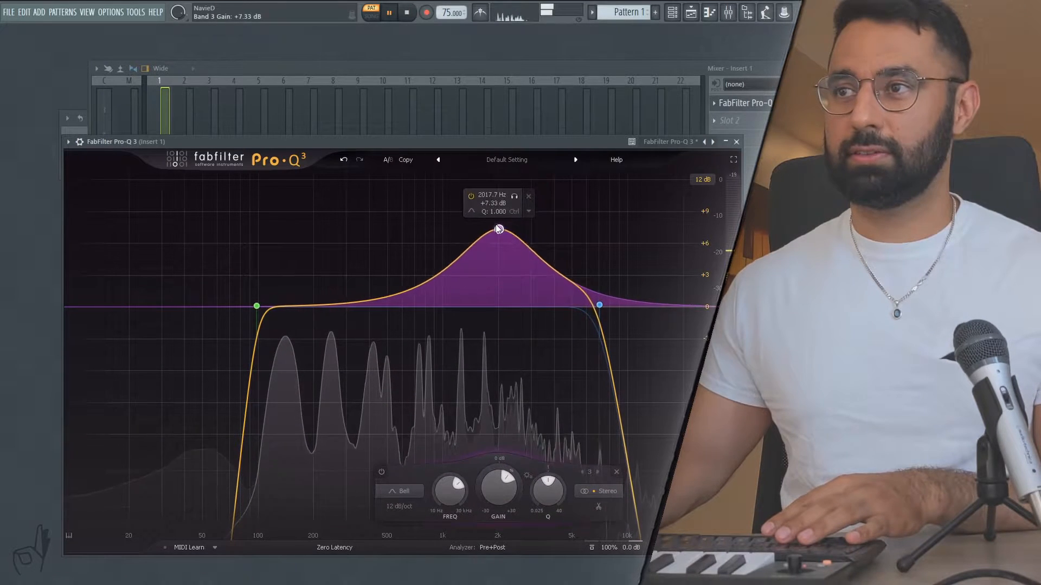
pyautogui.moveTo(498, 230); pyautogui.dragTo(509, 197)
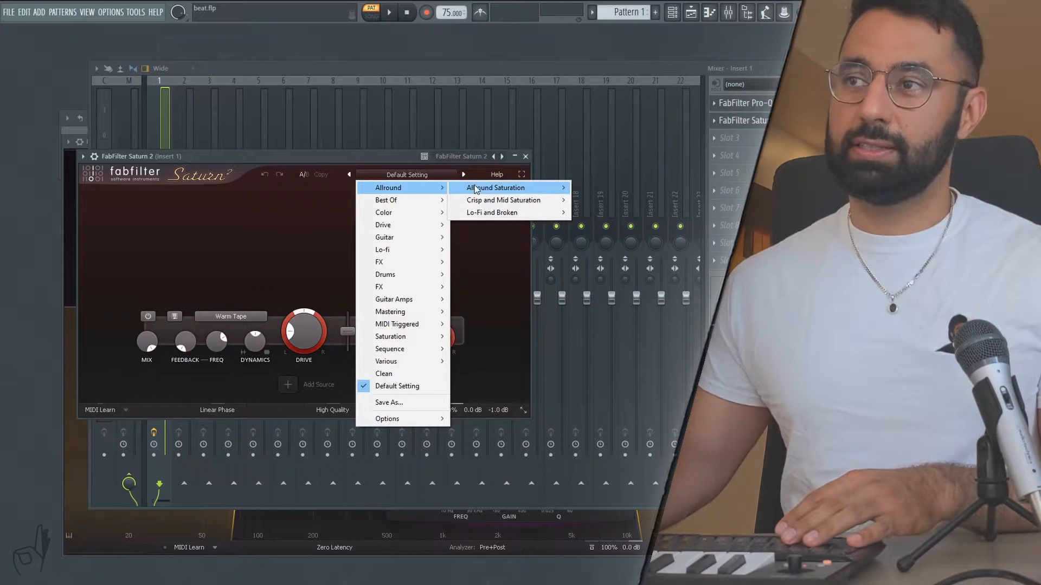
pyautogui.moveTo(504, 187)
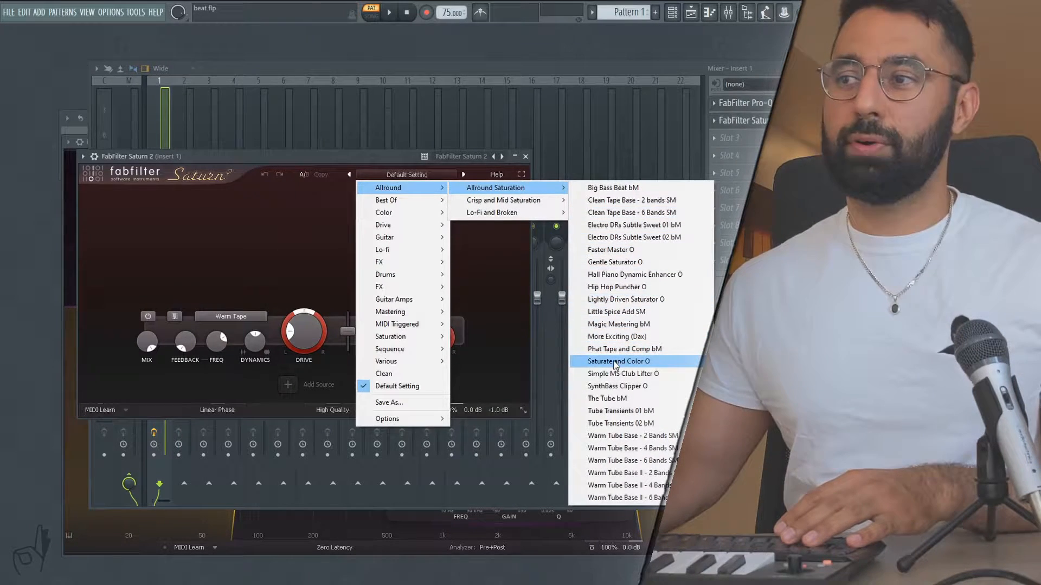
# Load Saturn 2's Saturate and Color preset, then add Replika, FilterFreak and Decimort 2 with Tape Hiss
pyautogui.click(618, 361)
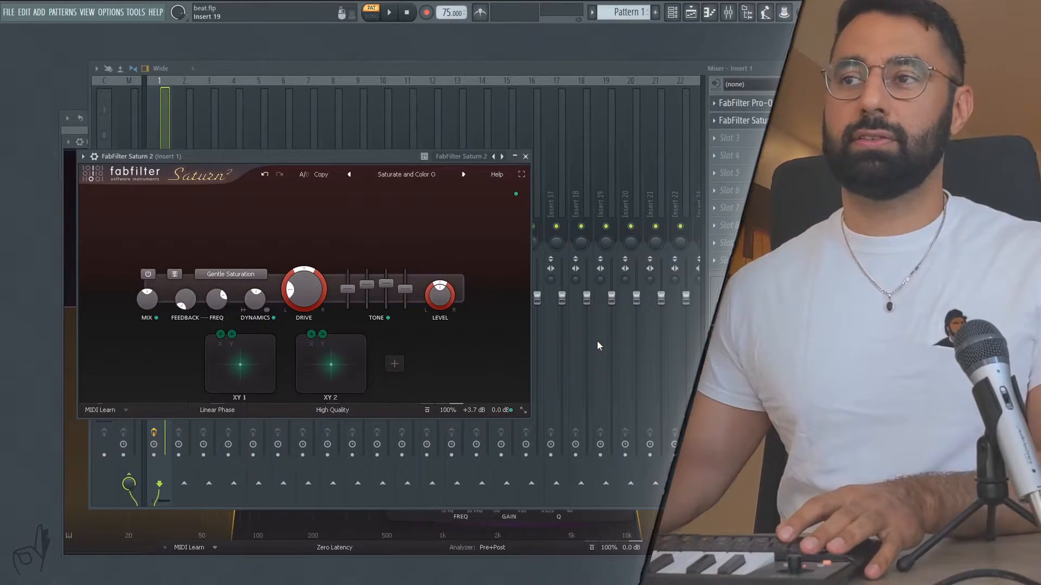
pyautogui.click(388, 12)
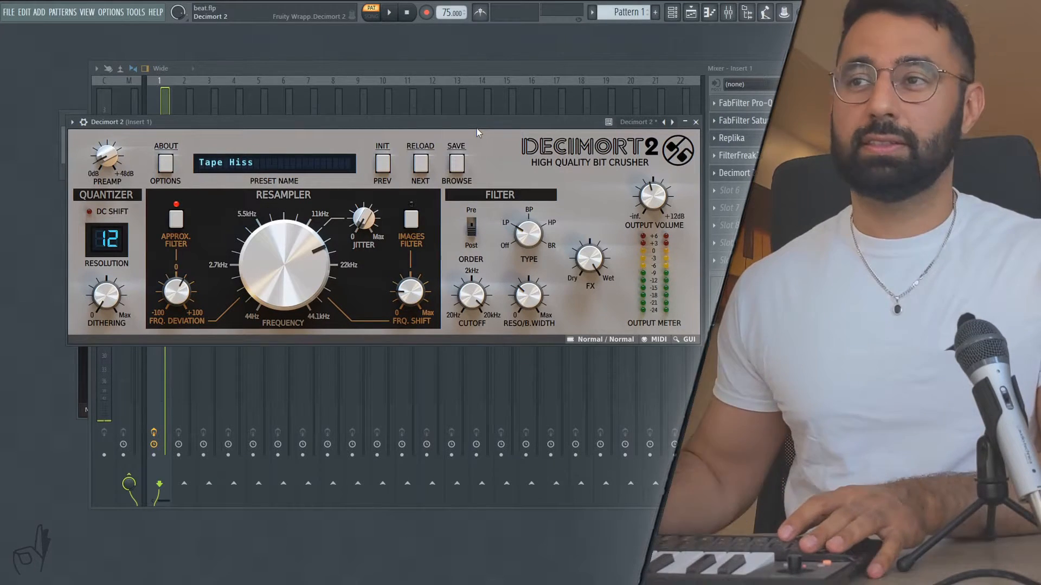
pyautogui.click(371, 12)
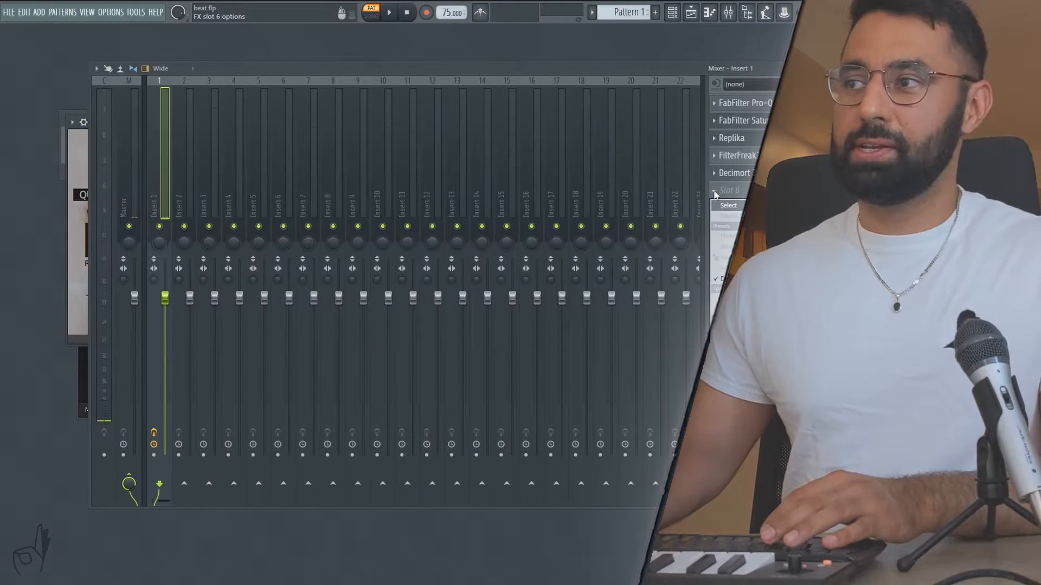
pyautogui.click(744, 103)
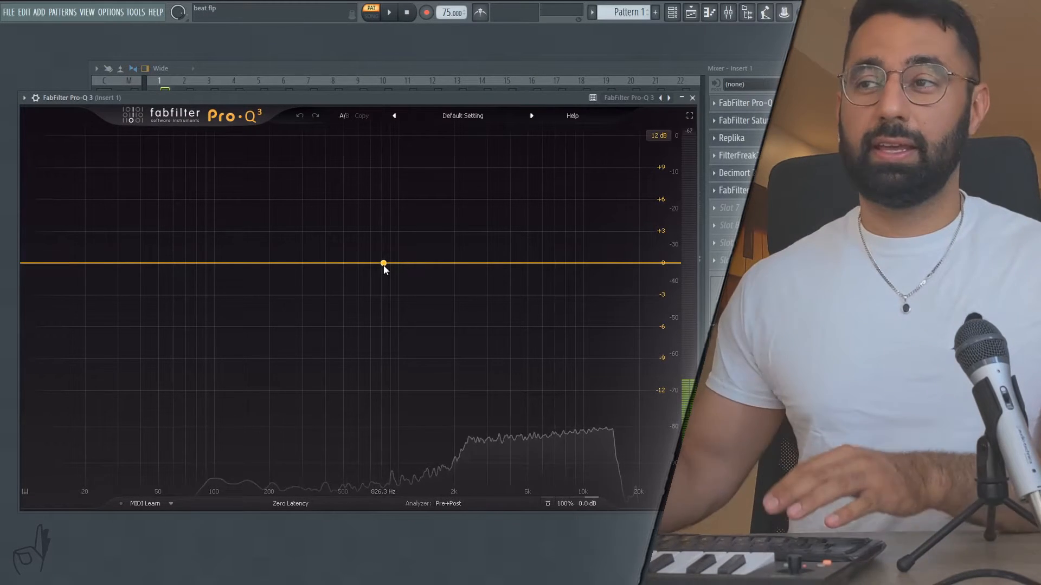
# In the second Pro-Q 3, dip the highs near 13 kHz and set a steep low cut around 270 Hz
pyautogui.moveTo(382, 263); pyautogui.dragTo(602, 343)
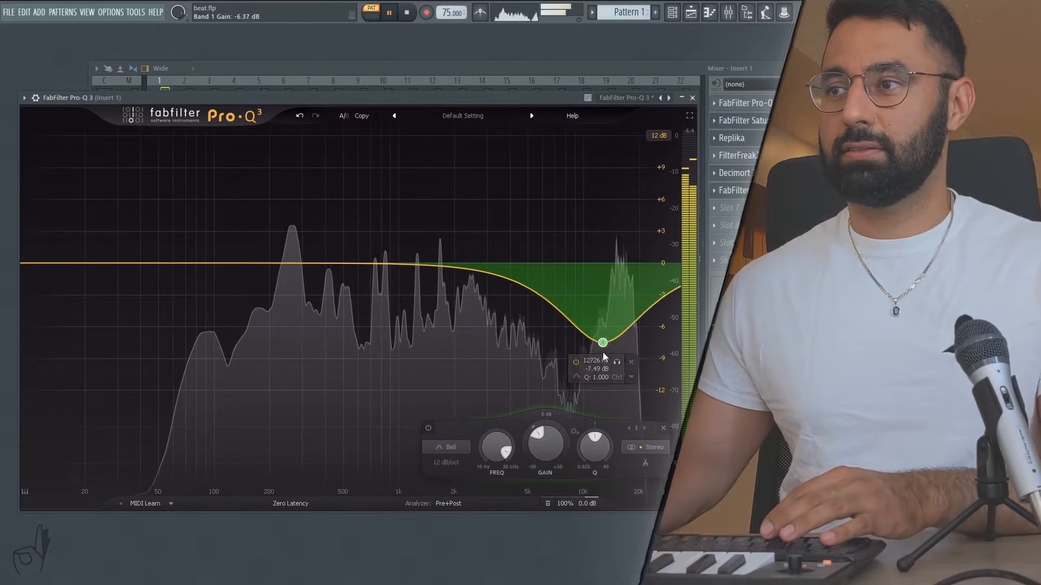
pyautogui.moveTo(601, 343); pyautogui.dragTo(607, 326)
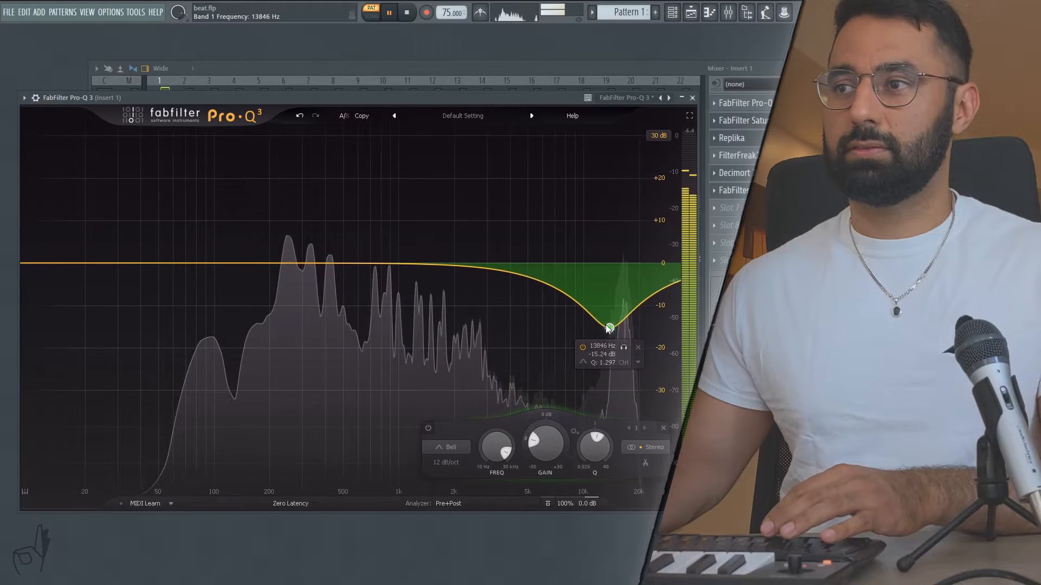
pyautogui.click(116, 266)
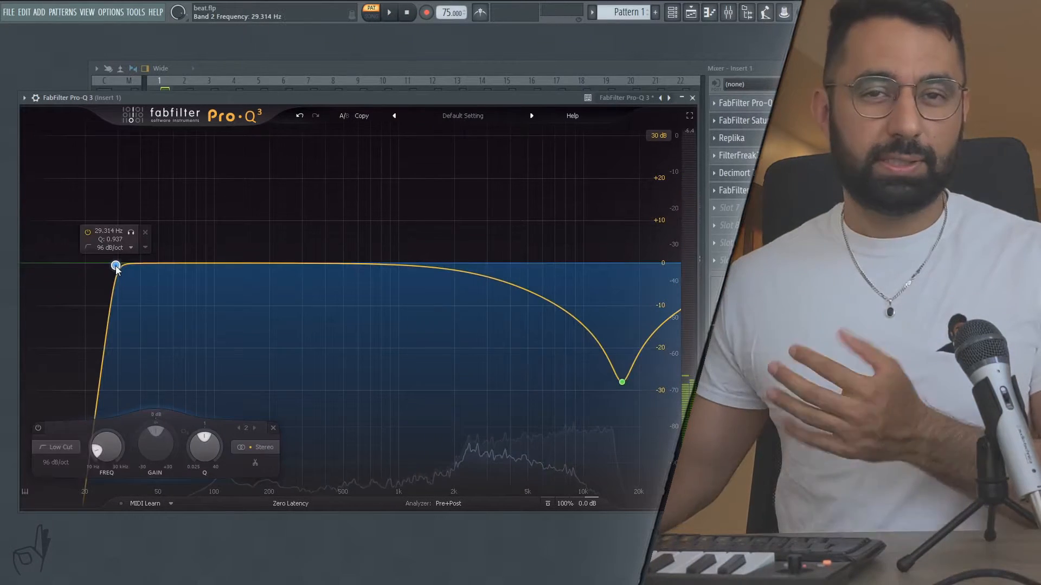
pyautogui.moveTo(116, 265); pyautogui.dragTo(258, 266)
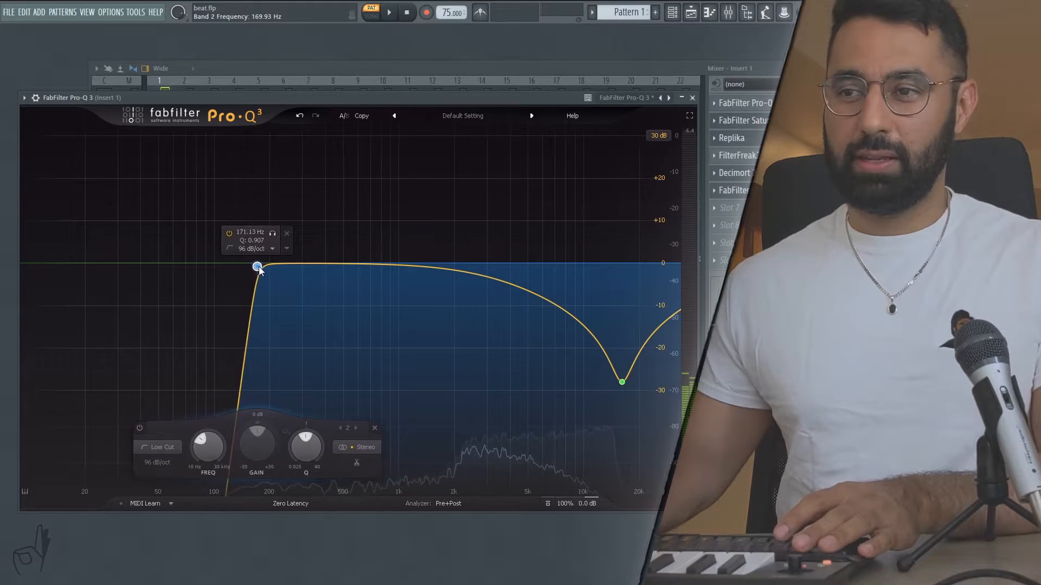
pyautogui.moveTo(258, 267); pyautogui.dragTo(287, 264)
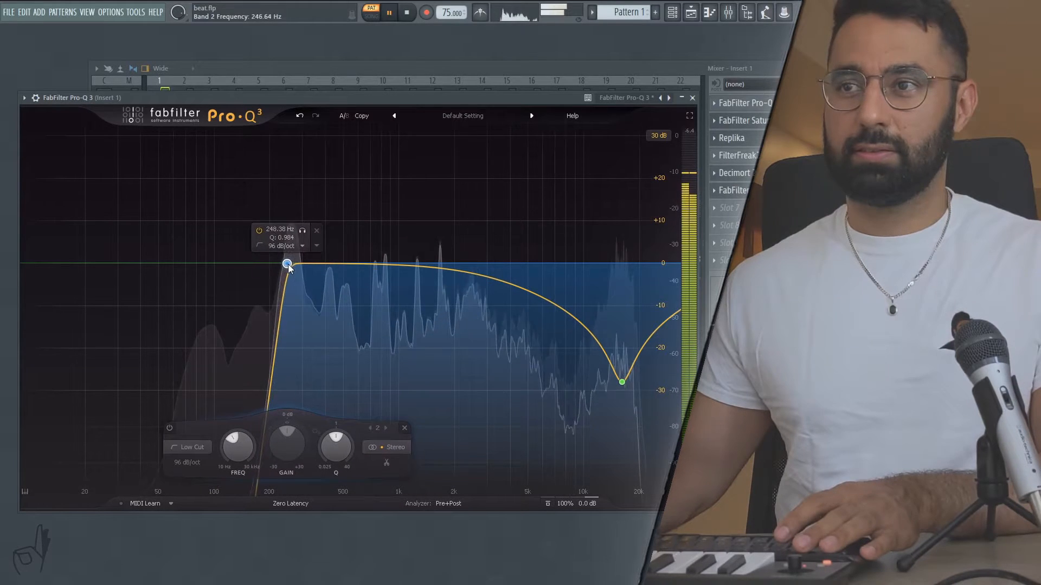
pyautogui.moveTo(286, 265); pyautogui.dragTo(293, 264)
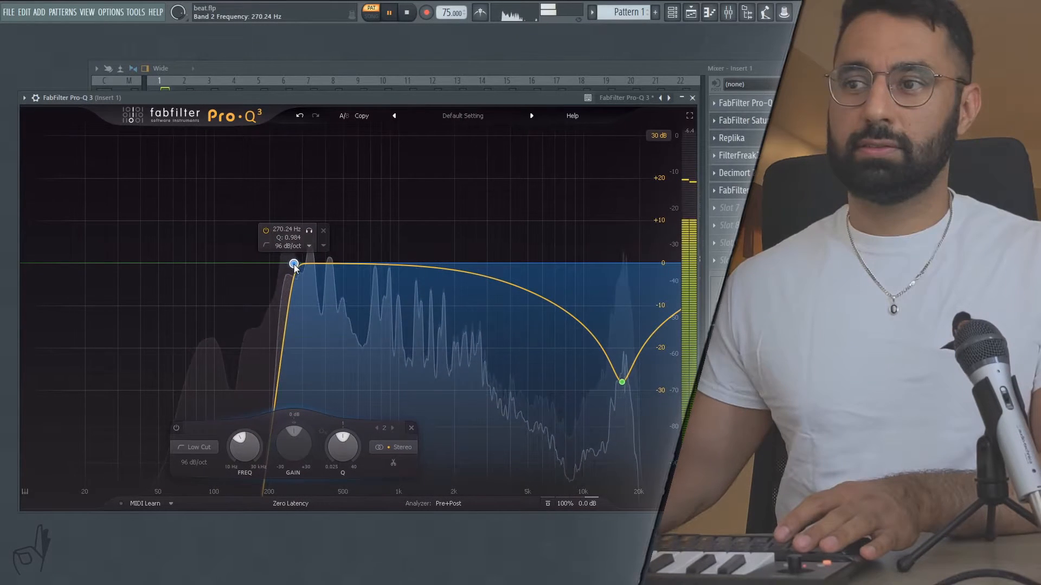
pyautogui.click(692, 96)
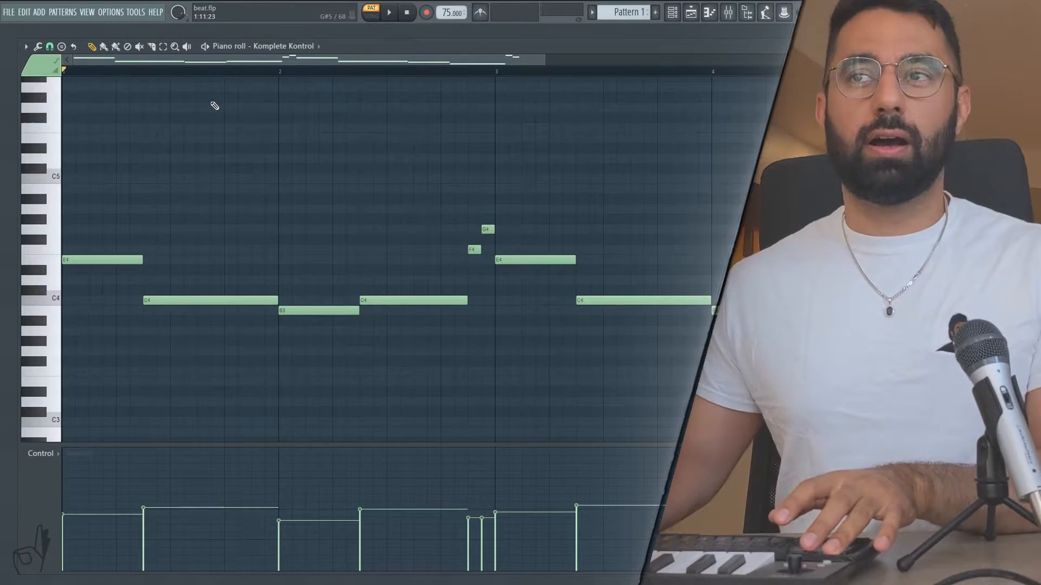
# Capture the melody around C4 in the Komplete Kontrol piano roll
pyautogui.click(690, 12)
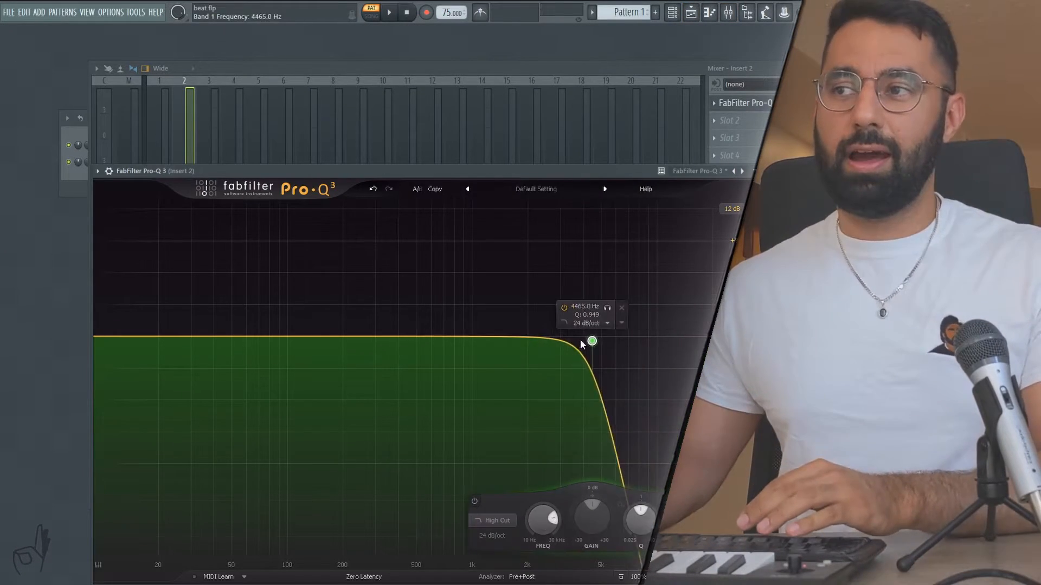
# On Insert 2's Pro-Q 3, pull the high cut down to about 1 kHz and add a low cut
pyautogui.moveTo(592, 341); pyautogui.dragTo(458, 343)
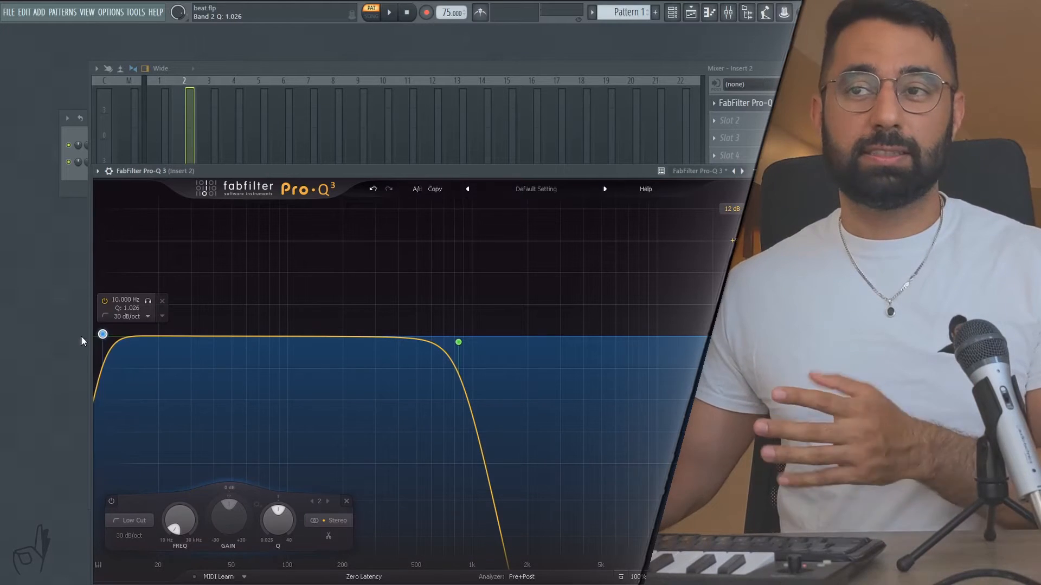
pyautogui.moveTo(103, 334); pyautogui.dragTo(208, 338)
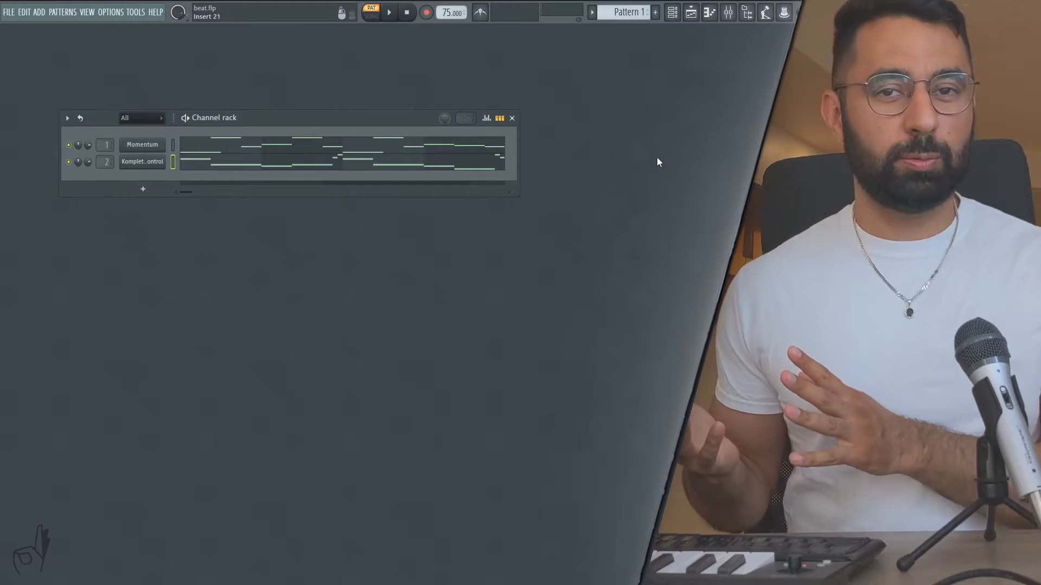
# Add a Fruity Slicer channel for the drum loop in the Channel rack
pyautogui.click(142, 188)
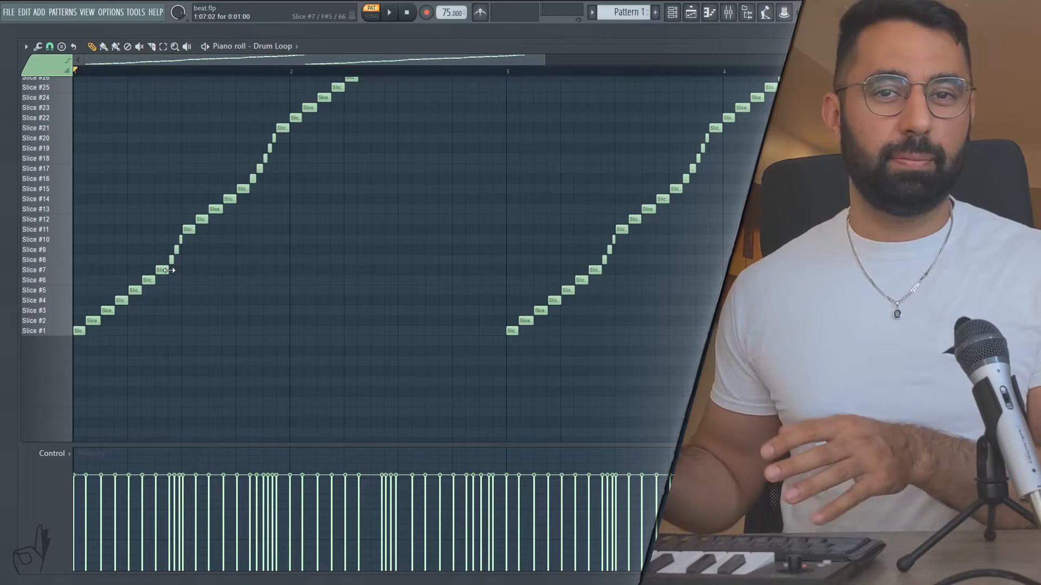
# Adjust the sliced drum loop's Slice #7 note and its pitch and time-stretch
pyautogui.click(388, 12)
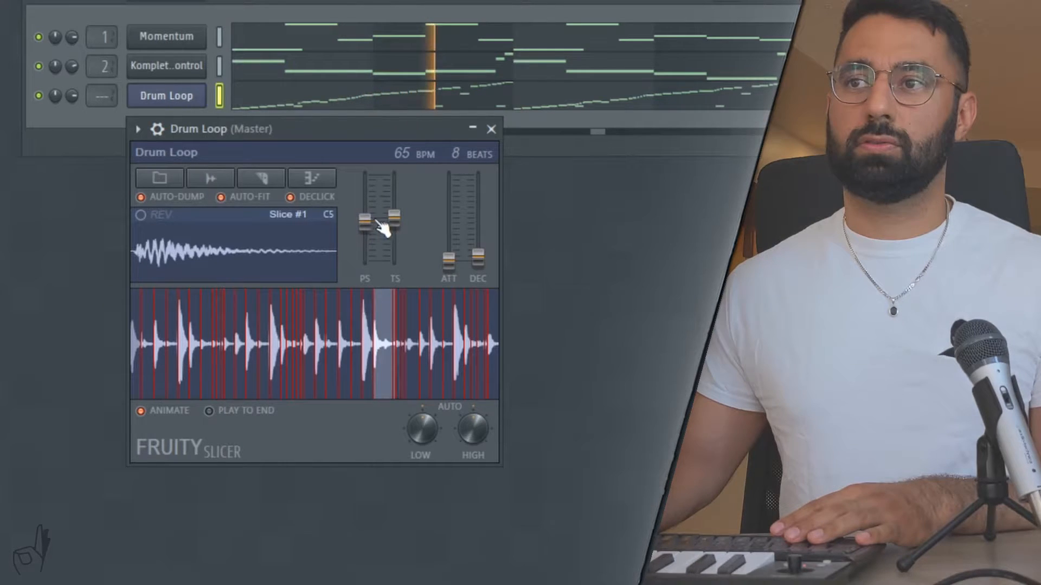
# Narrow the drum loop's stereo width in Ozone Imager to about -81 on Insert 3
pyautogui.click(491, 129)
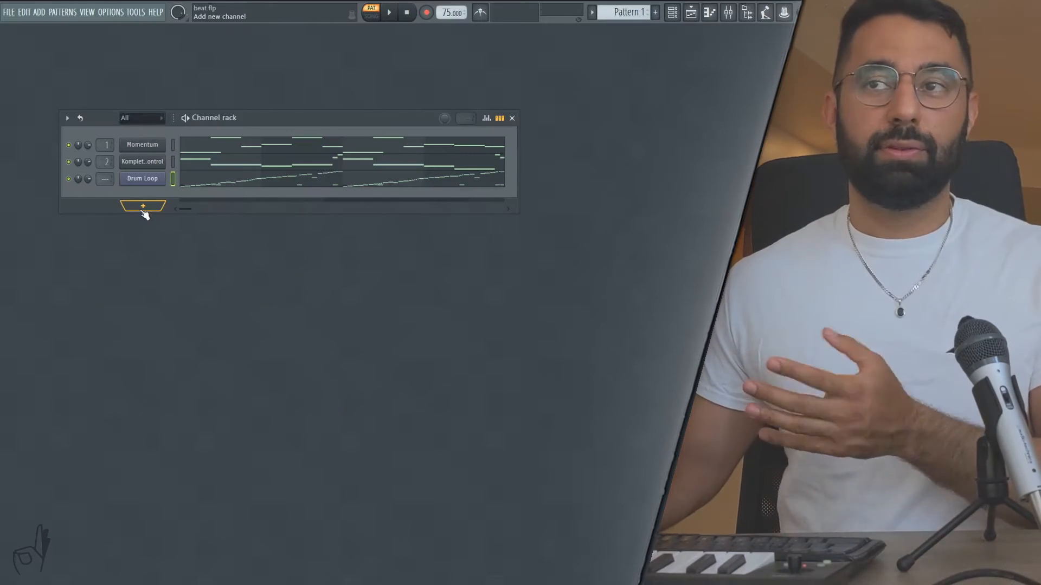
pyautogui.click(142, 206)
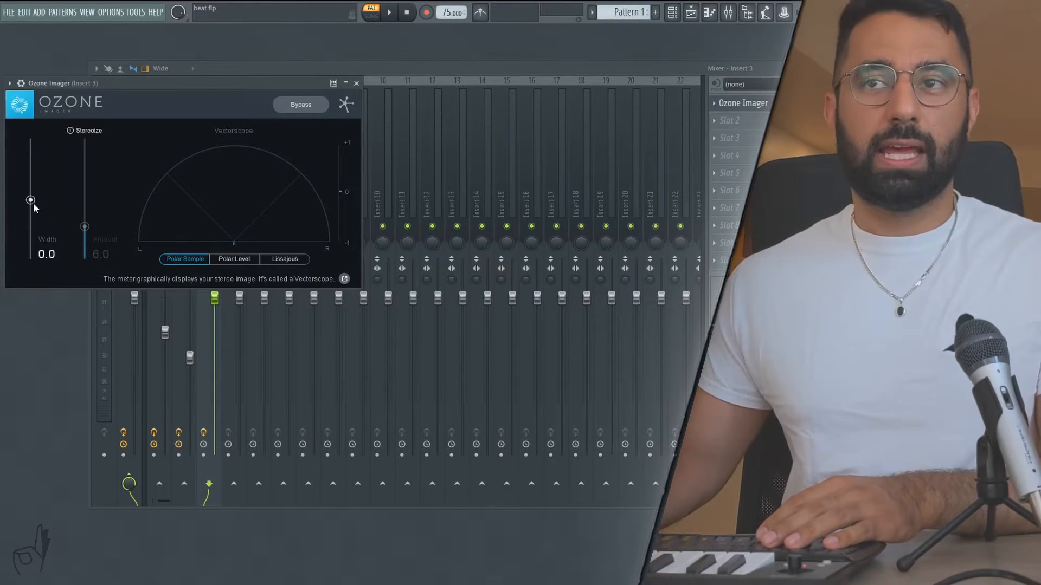
pyautogui.moveTo(31, 199); pyautogui.dragTo(31, 247)
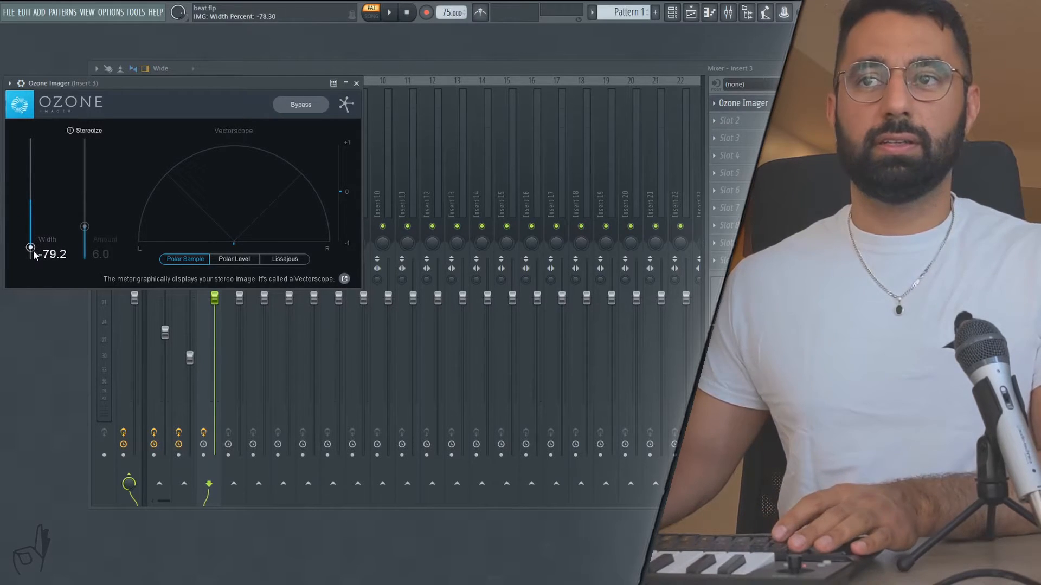
pyautogui.moveTo(30, 247); pyautogui.dragTo(30, 256)
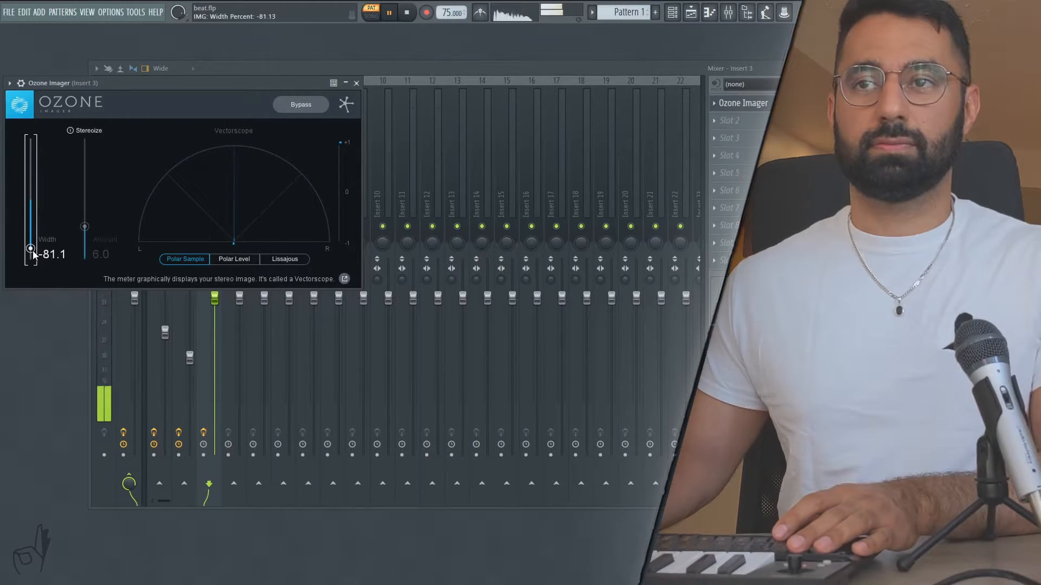
pyautogui.moveTo(31, 257); pyautogui.dragTo(31, 244)
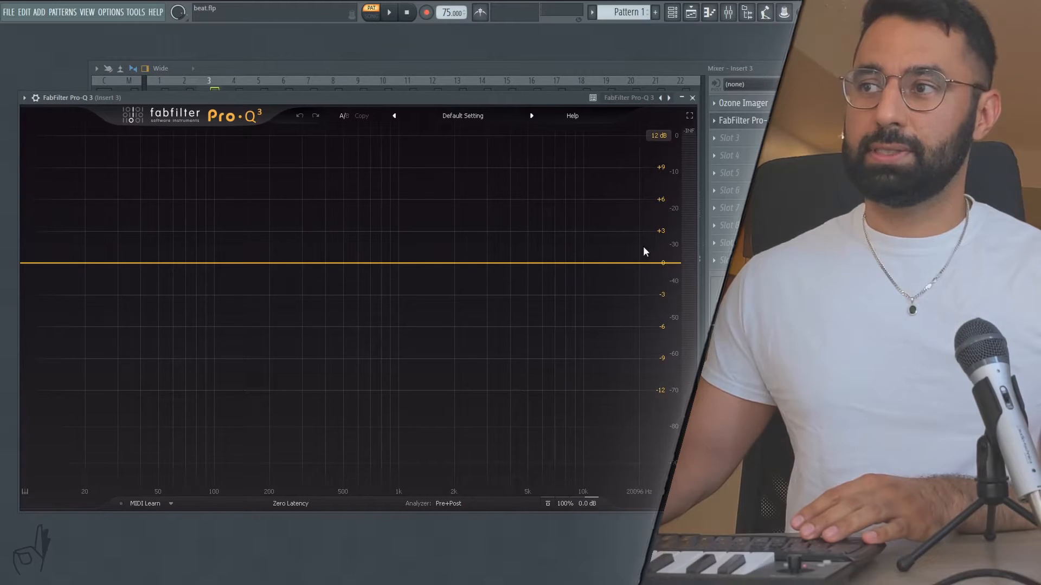
# Add a 24 dB/oct low cut near 62 Hz to the drum loop's Pro-Q 3
pyautogui.click(628, 265)
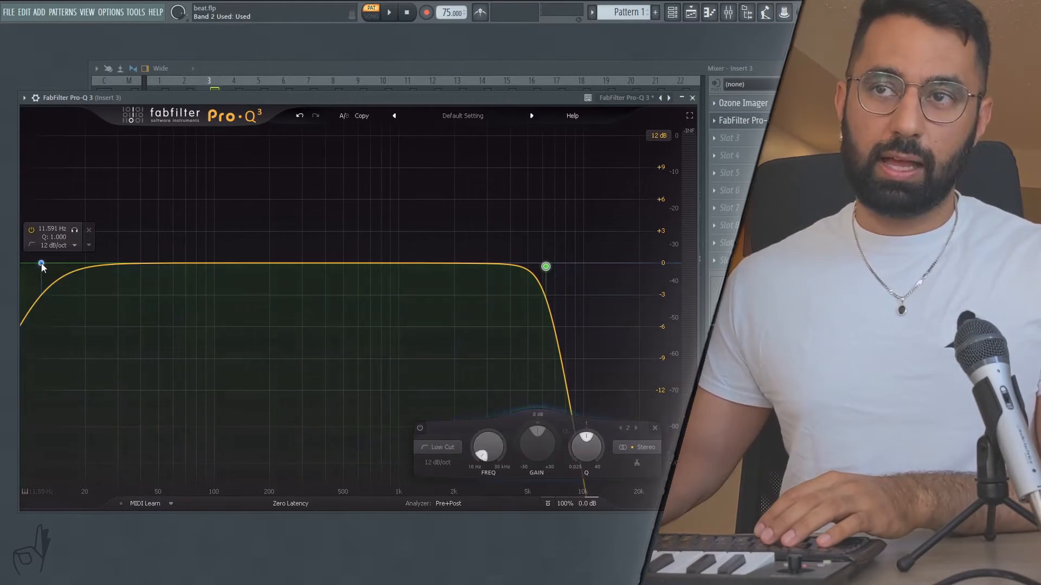
pyautogui.moveTo(41, 266); pyautogui.dragTo(177, 266)
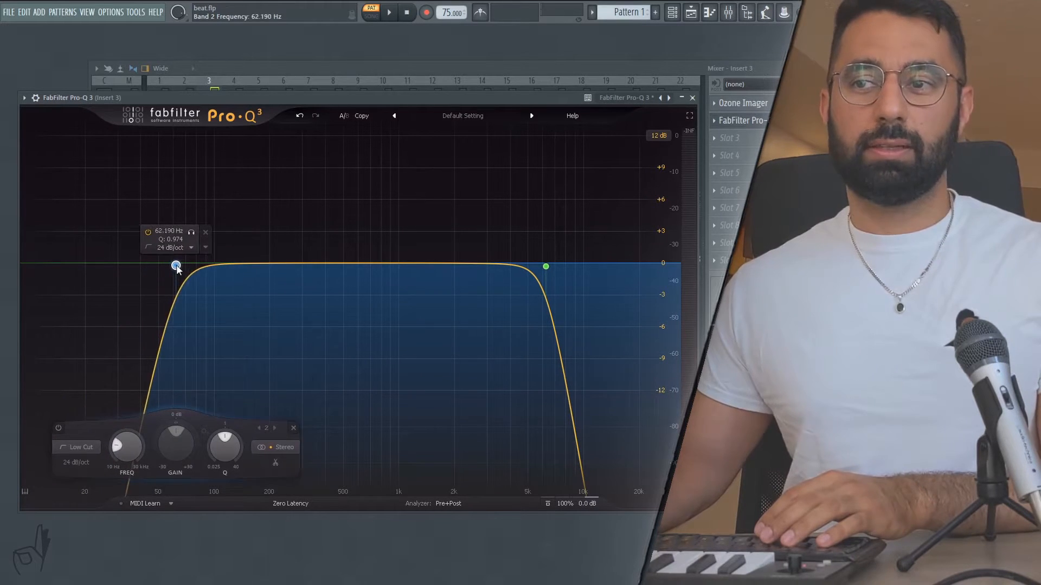
pyautogui.moveTo(177, 265); pyautogui.dragTo(259, 266)
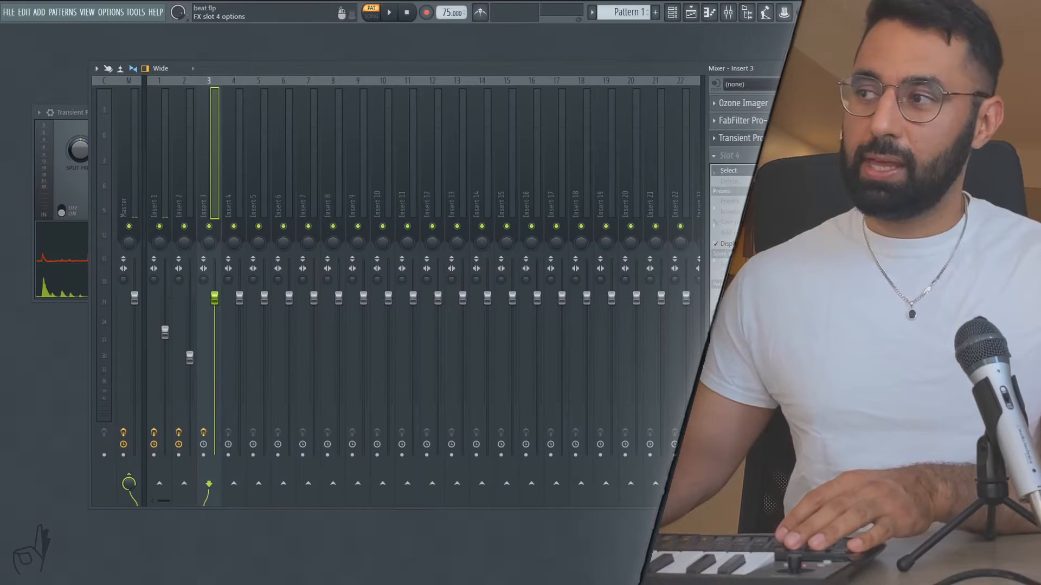
# Leave the mixer's effect slot and bring the channel rack back with its Kick 1 pattern
pyautogui.click(473, 127)
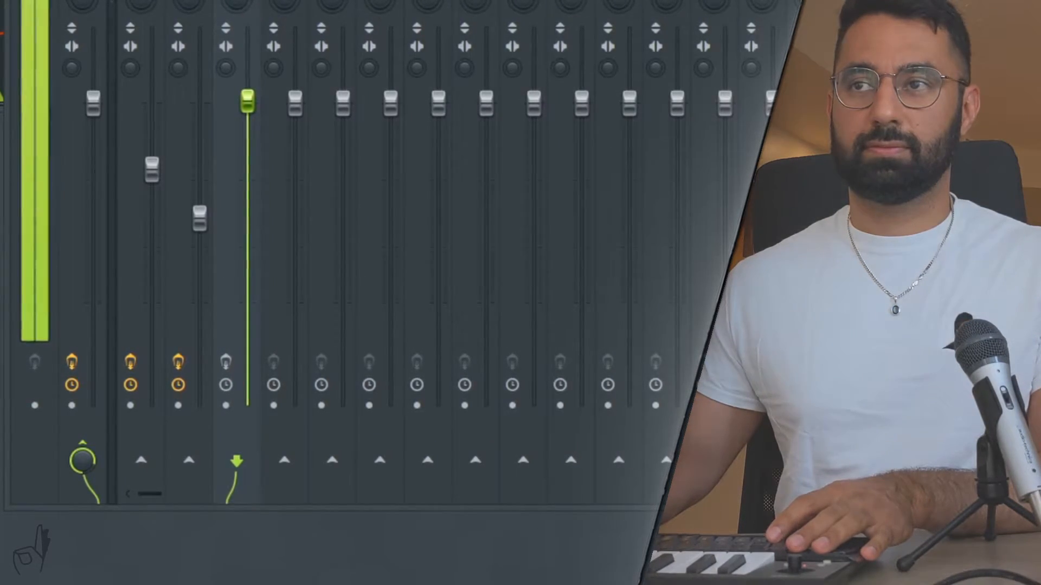
pyautogui.moveTo(246, 100); pyautogui.dragTo(246, 219)
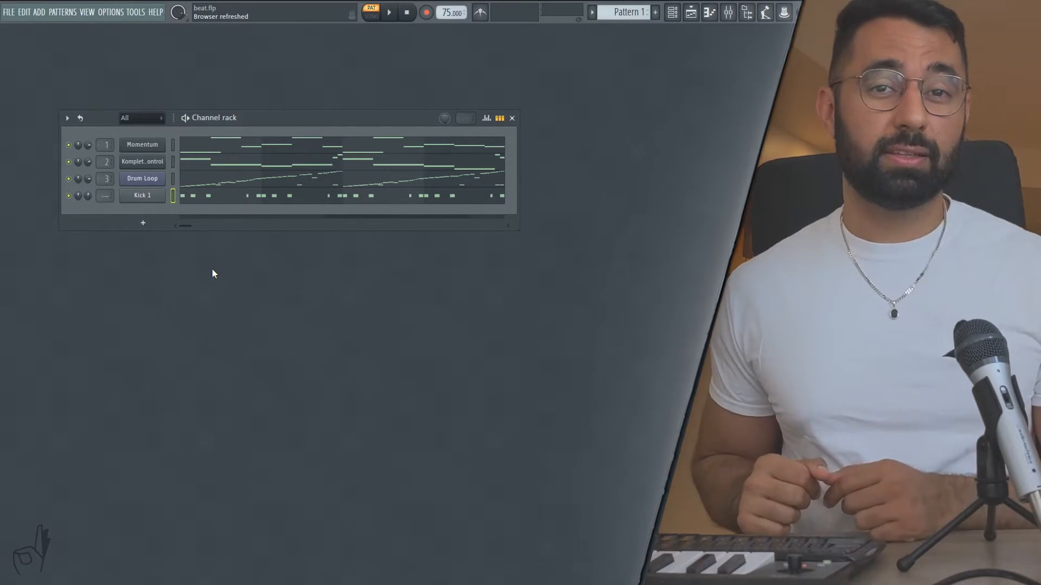
pyautogui.moveTo(747, 12)
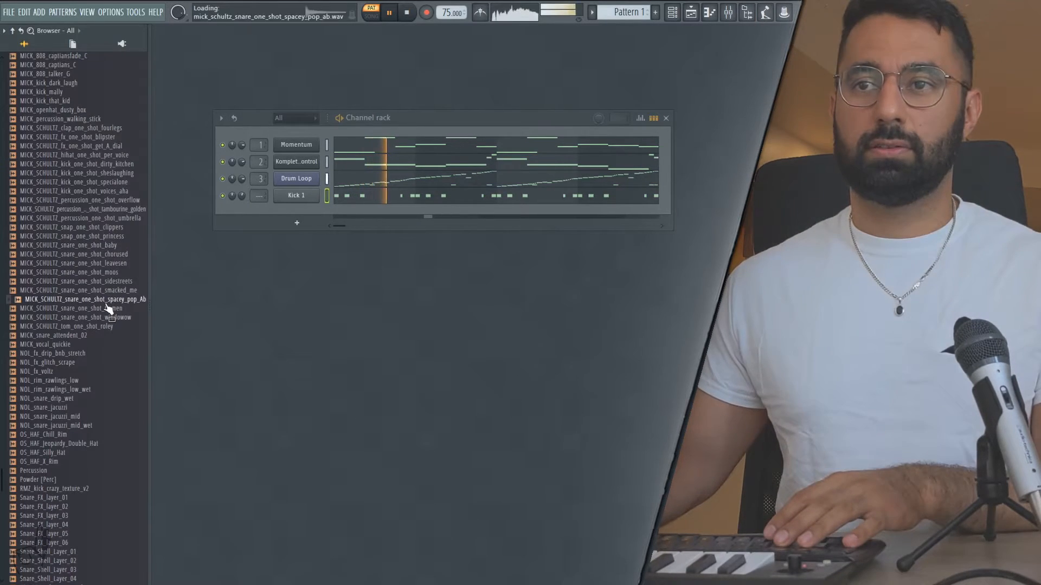
# Audition the spacey pop snare and NOL_fx_glitch_scrape samples in the Browser
pyautogui.click(53, 362)
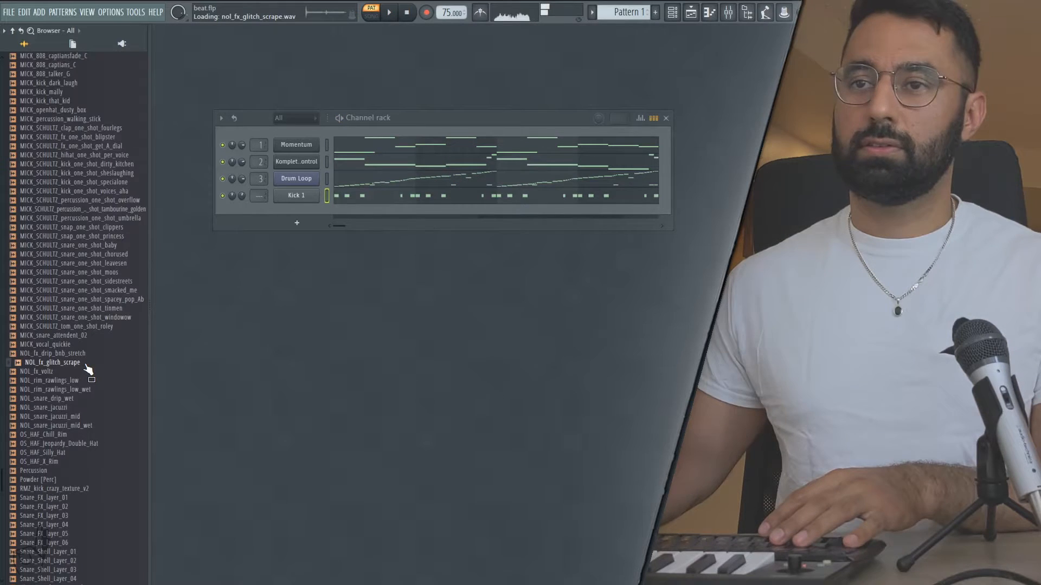
pyautogui.click(748, 12)
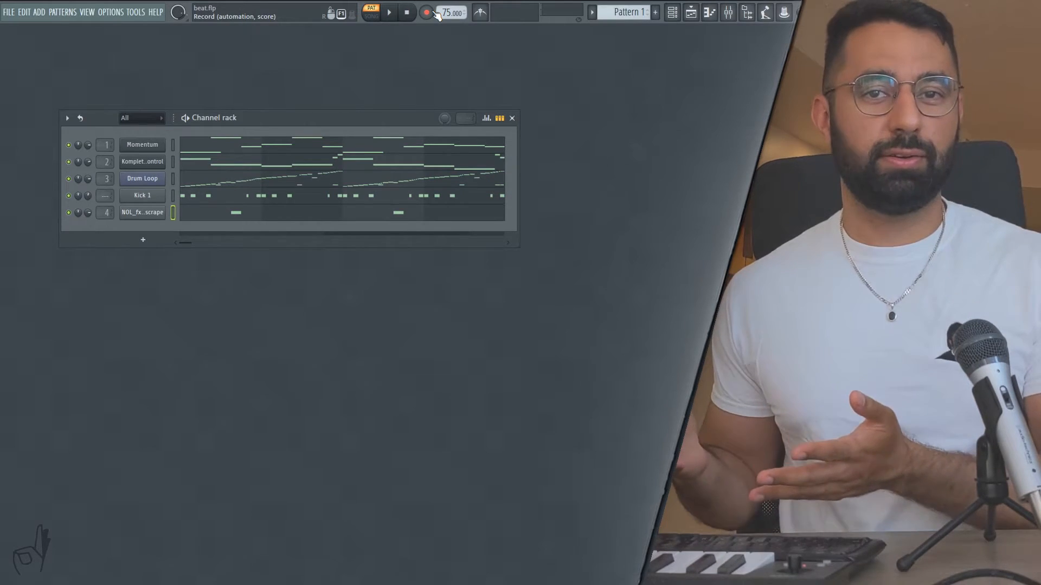
# Clone the Momentum channel to create Momentum #3 with an empty piano roll
pyautogui.rightClick(141, 144)
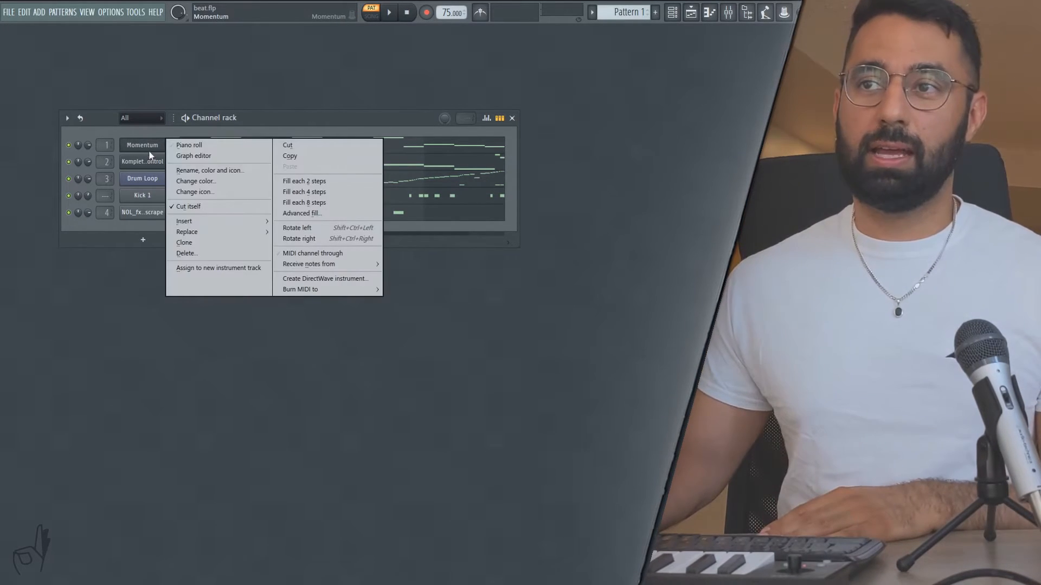
pyautogui.click(141, 144)
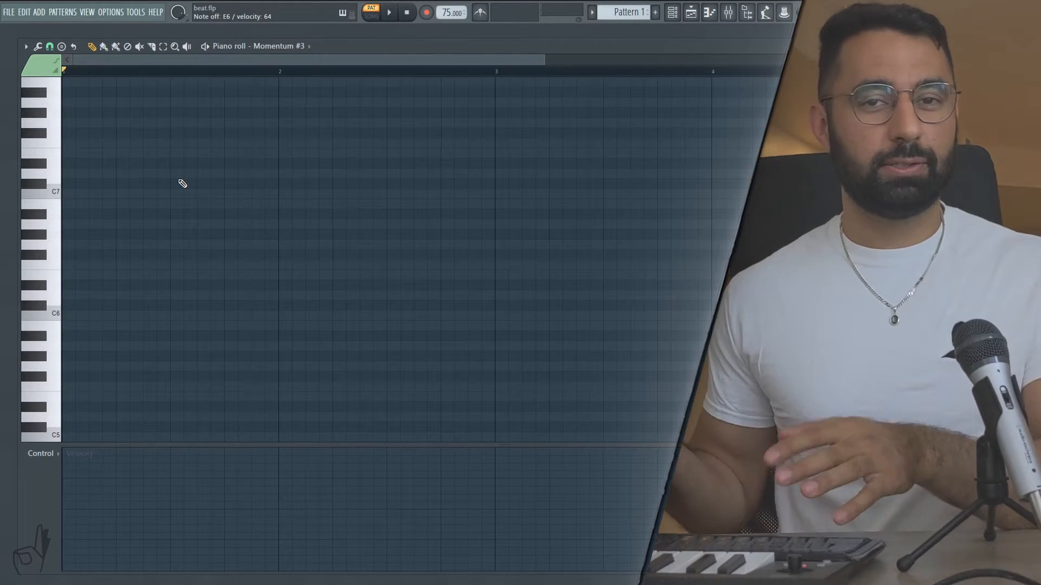
# Play back the four Momentum layers routed through Insert 5's Saturn 2, Pro-Q 3, Replika and Ozone Imager
pyautogui.click(388, 12)
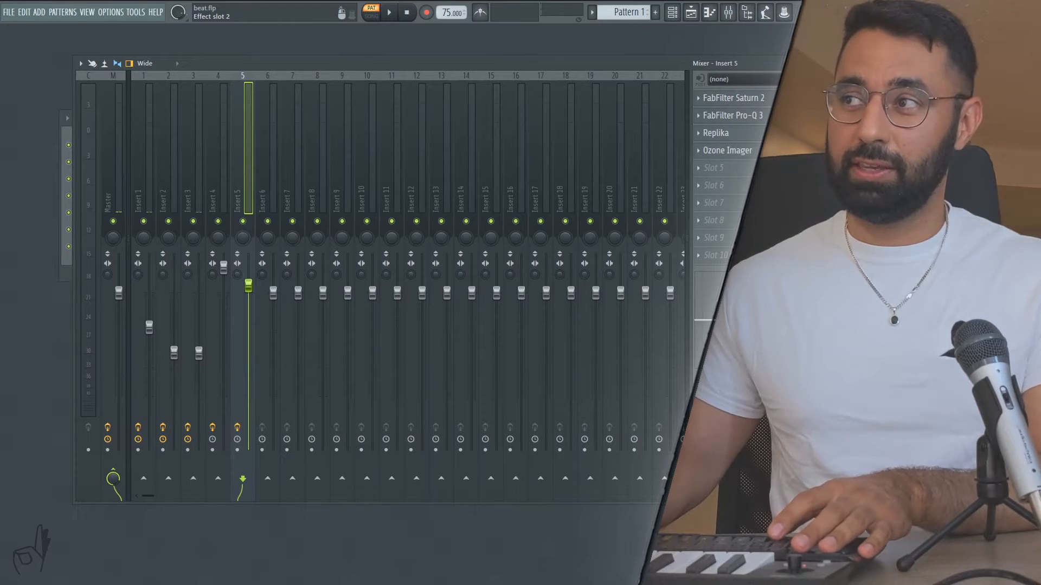
pyautogui.click(388, 12)
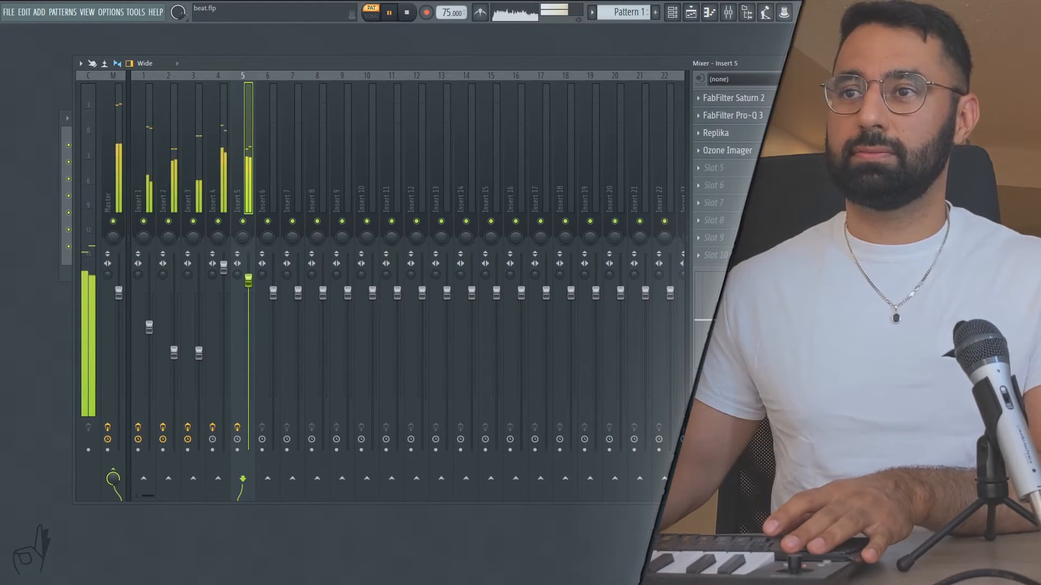
pyautogui.click(733, 115)
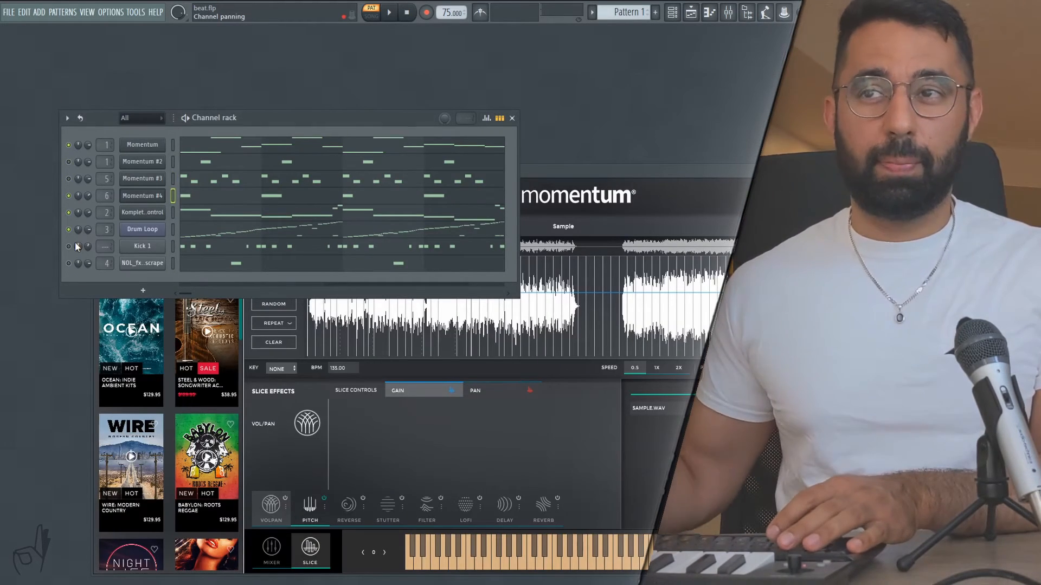
# Toggle channel mutes so Momentum #3 and the other layers play one at a time
pyautogui.click(375, 12)
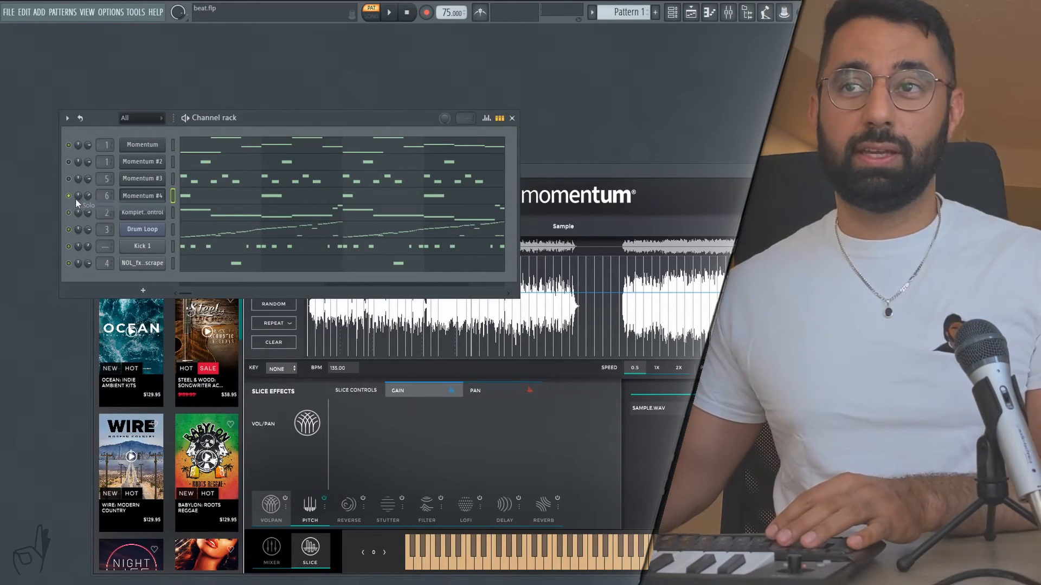
pyautogui.moveTo(69, 179)
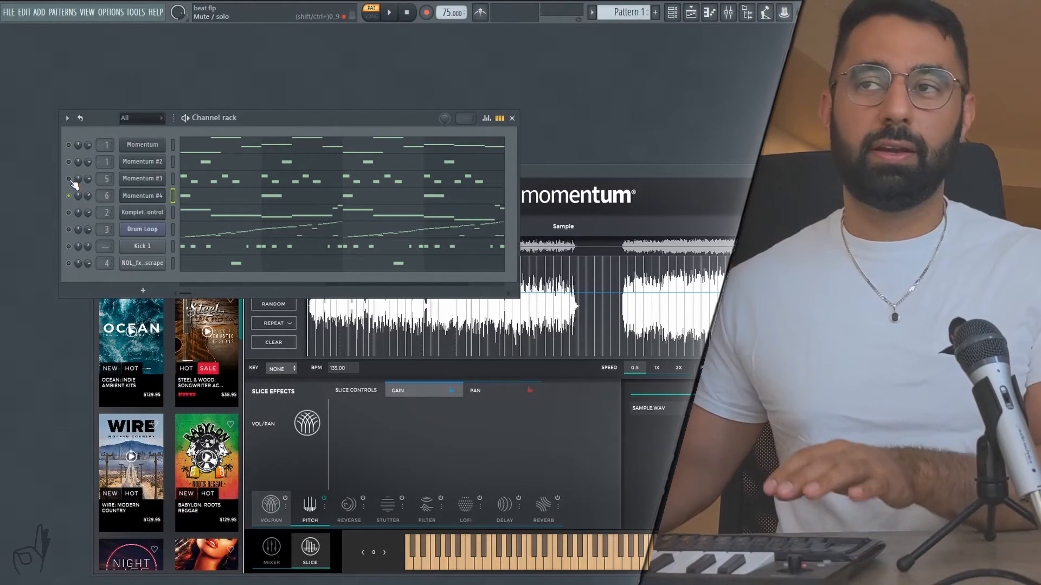
pyautogui.click(388, 12)
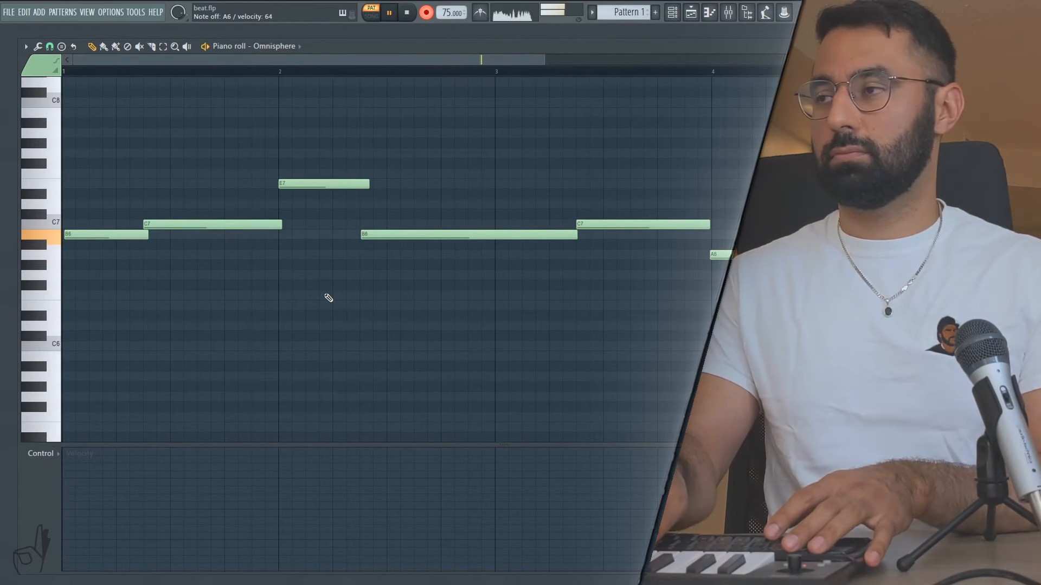
# Stop the whistle melody playback and move from the Omnisphere piano roll to the playlist
pyautogui.click(389, 12)
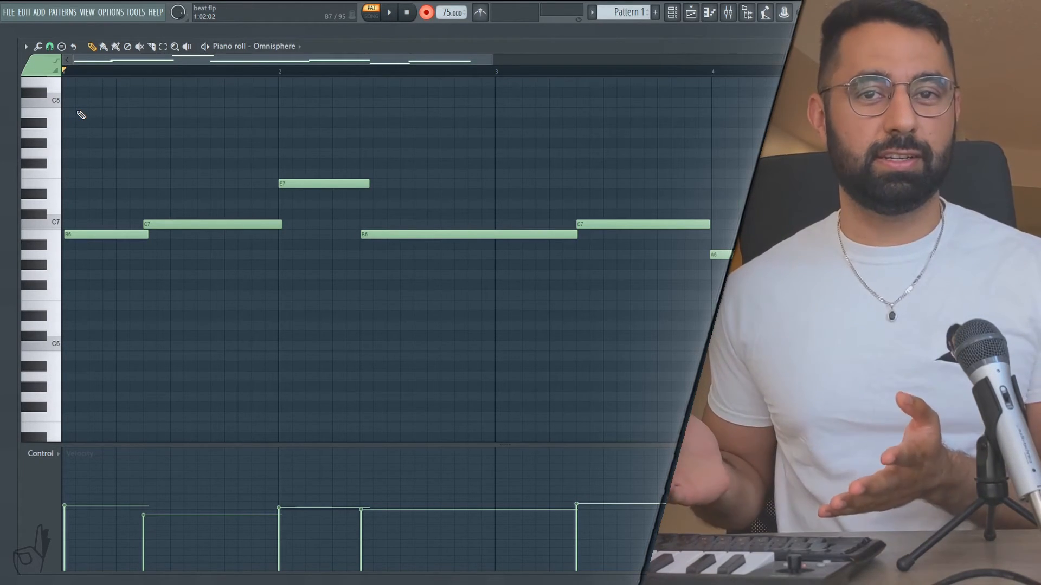
pyautogui.click(63, 12)
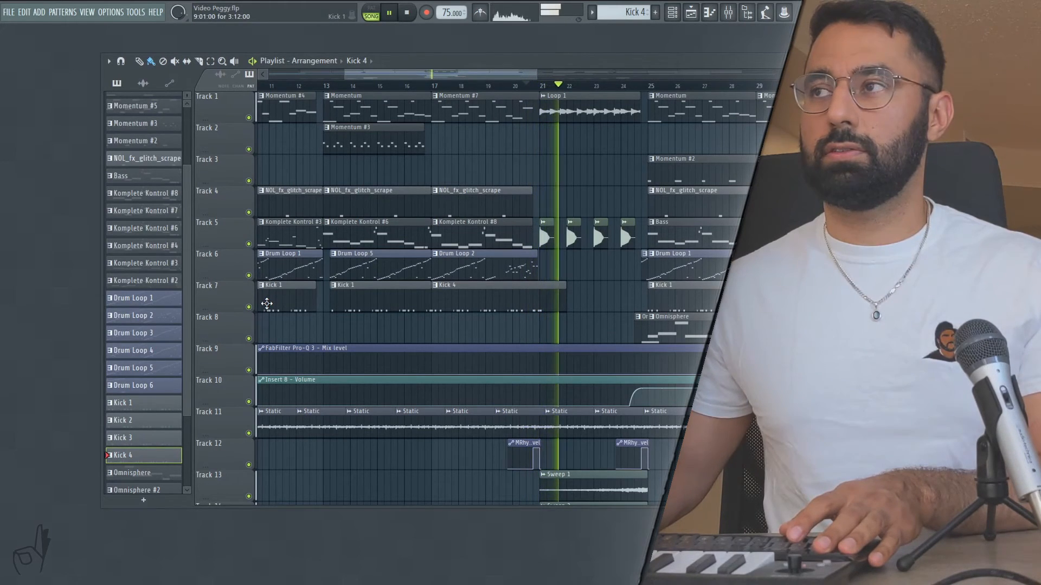
# Scroll the playlist past bar 25 to the Bass, Omnisphere #3, sweep and reverse crash clips
pyautogui.scroll(-3)
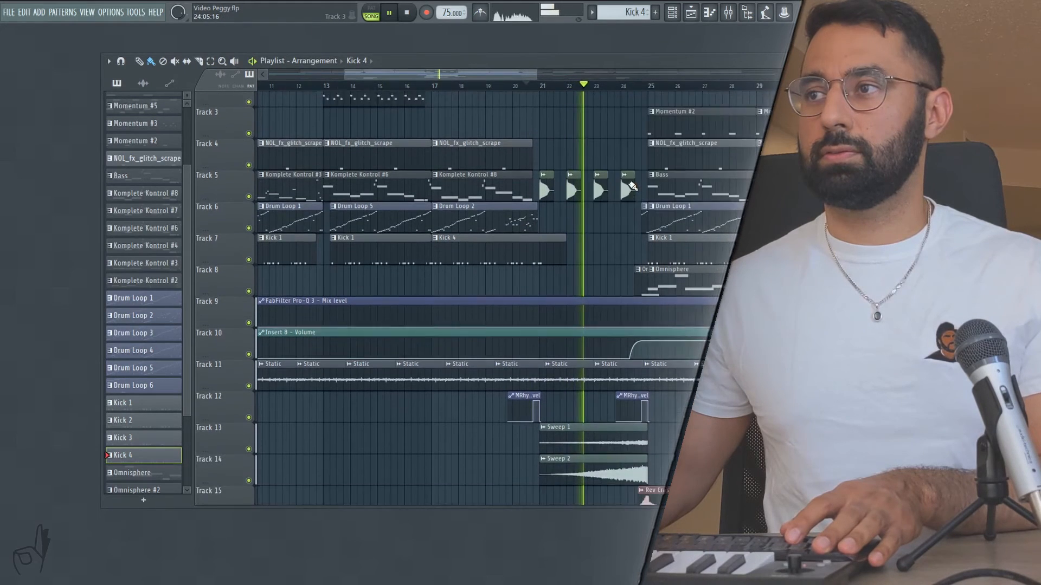
pyautogui.scroll(-3)
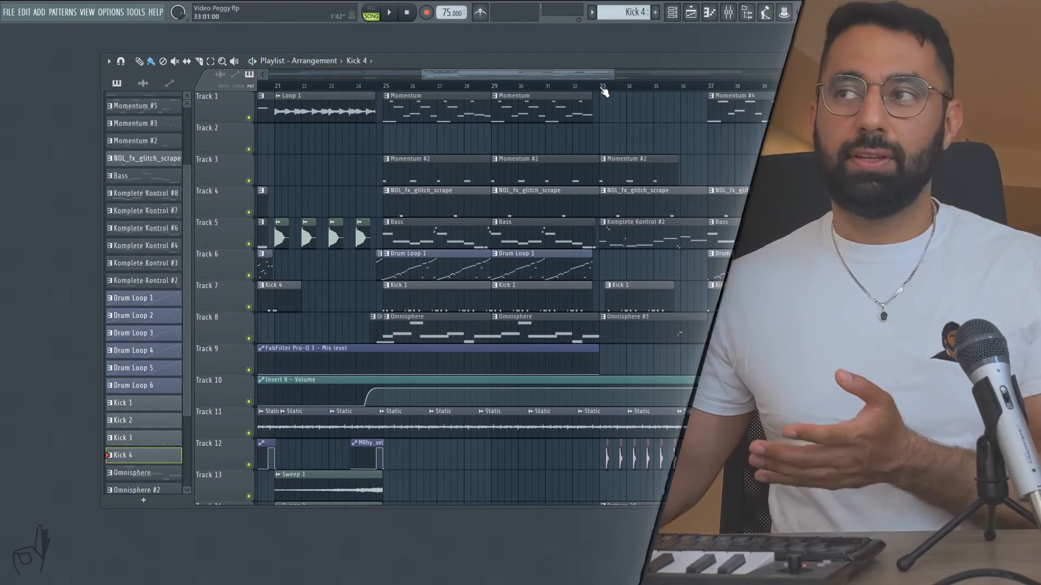
pyautogui.scroll(-3)
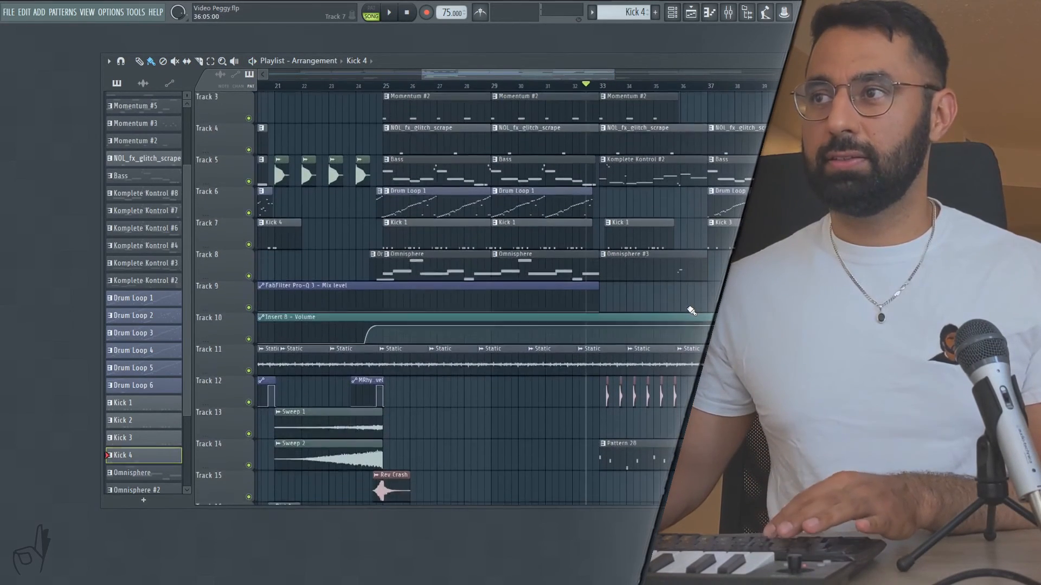